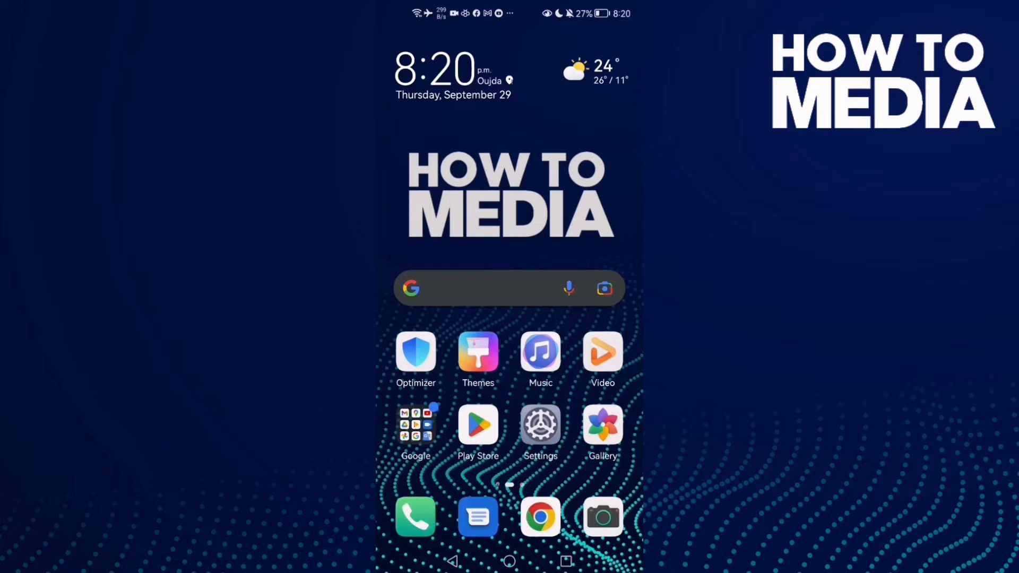
Step: Launch Settings from the home screen and browse the main categories list
{"action": "left_click", "coordinate": [540, 426]}
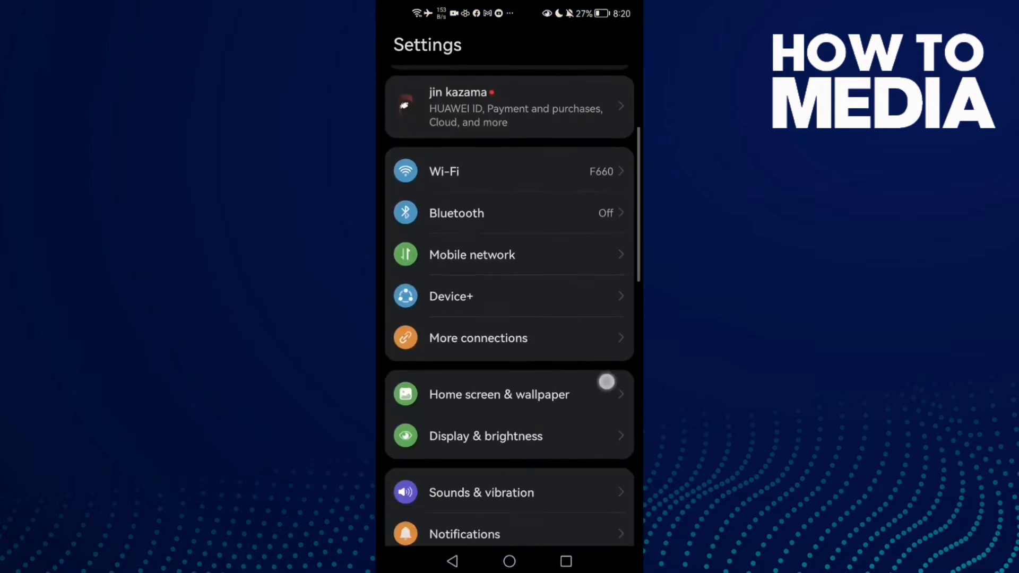
{"action": "scroll", "scroll_direction": "down", "scroll_amount": 3}
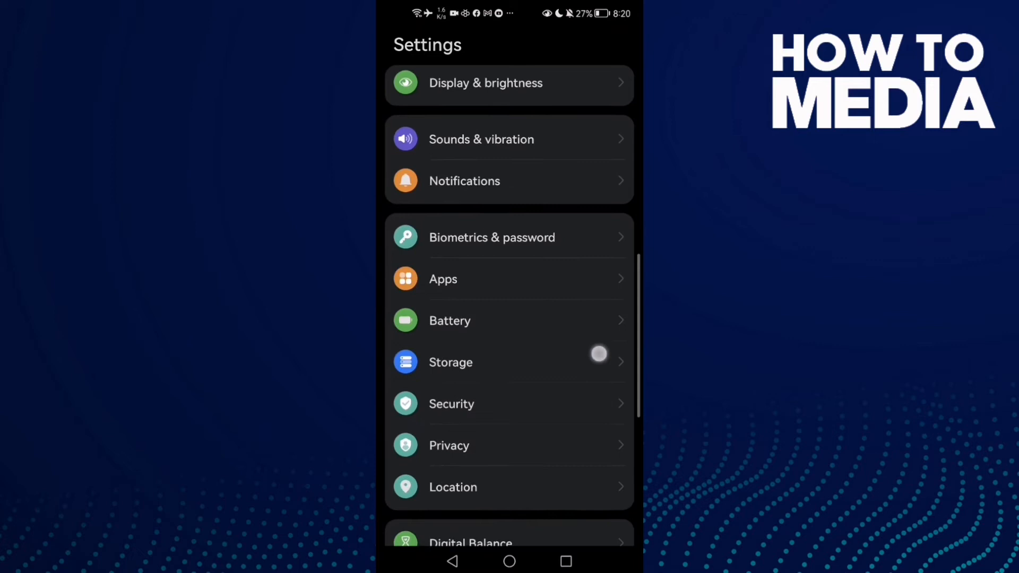
{"action": "scroll", "scroll_direction": "down", "scroll_amount": 3}
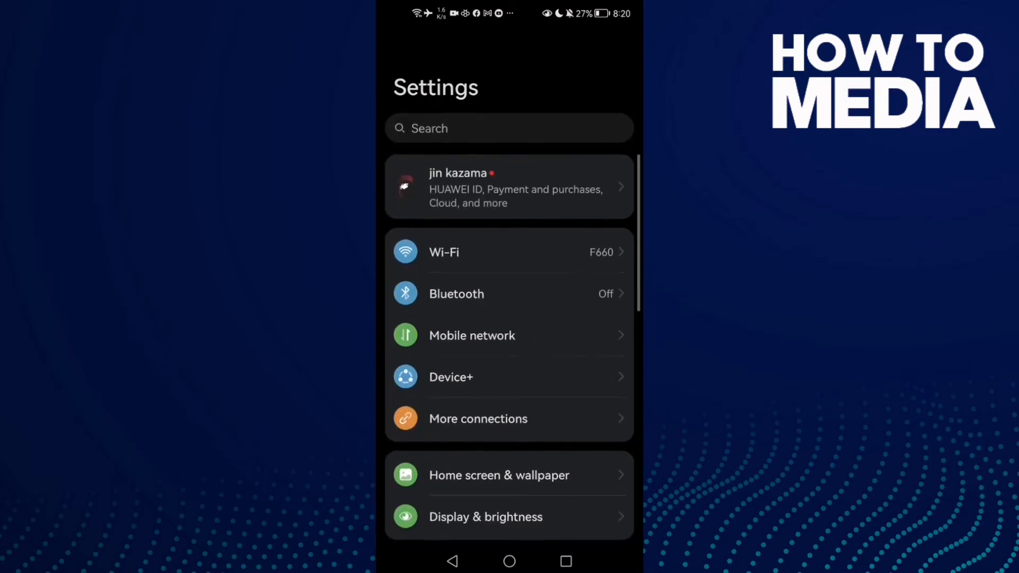
Step: Search the settings for "noti" to list notification-related results
{"action": "left_click", "coordinate": [507, 128]}
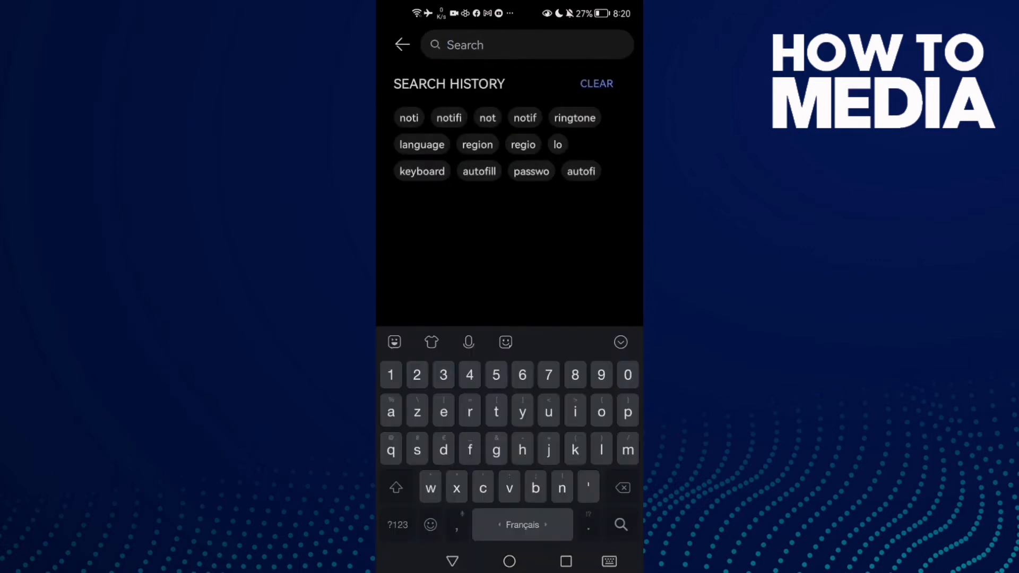
{"action": "type", "text": "n"}
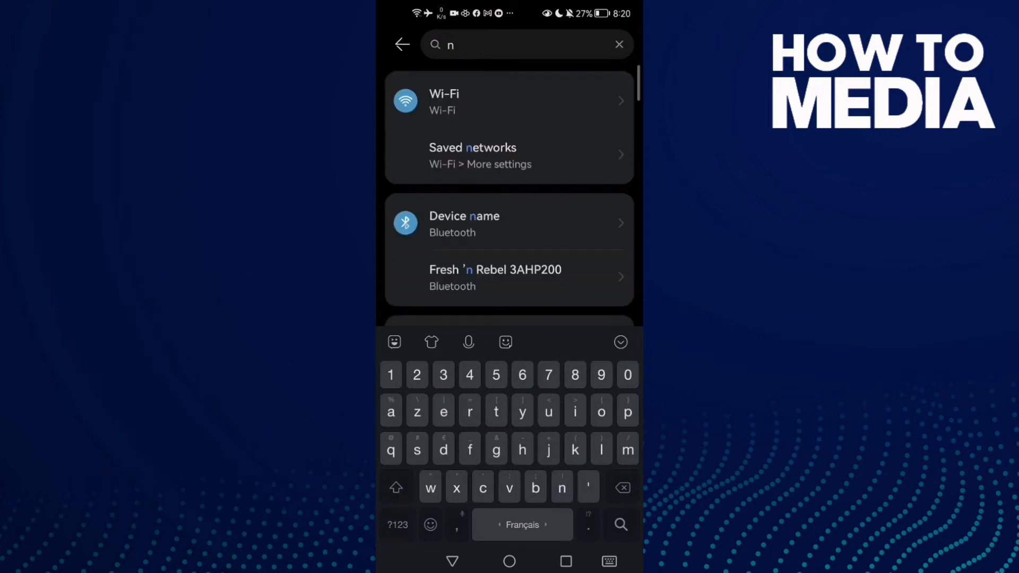
{"action": "type", "text": "oti"}
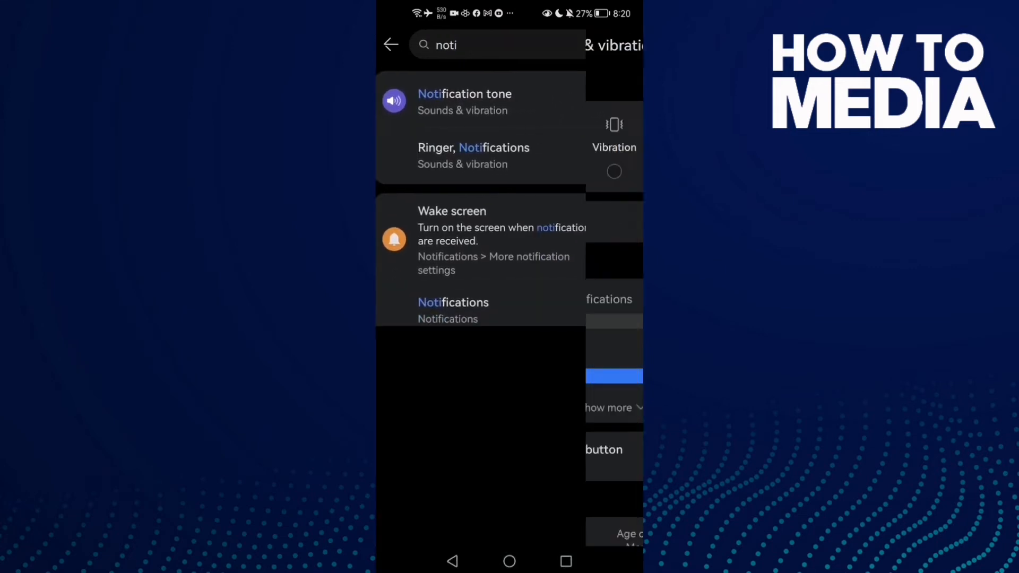
Step: Open Sounds & vibration via the Notification tone result and locate Default volume button control
{"action": "left_click", "coordinate": [474, 155]}
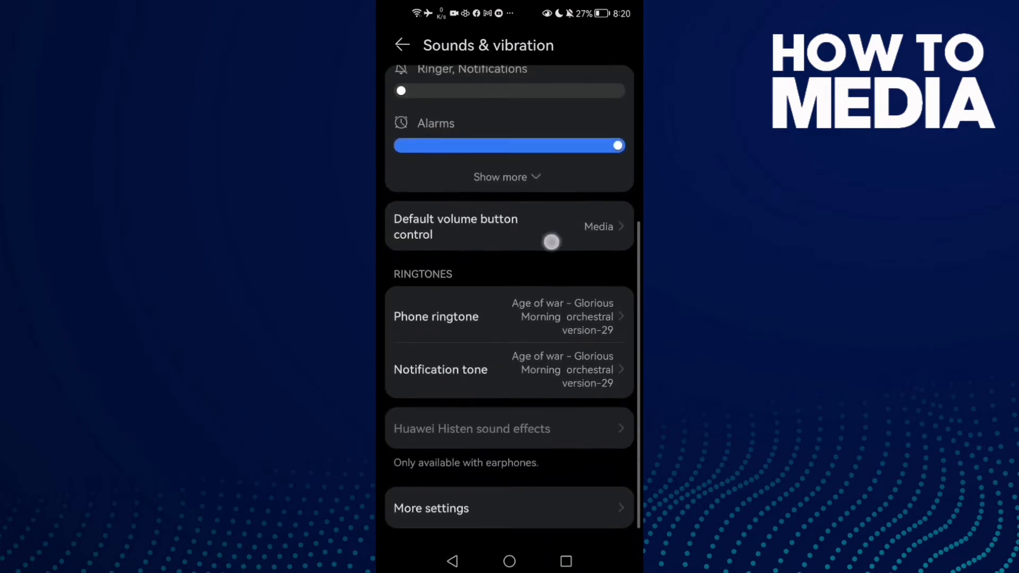
{"action": "scroll", "scroll_direction": "down", "scroll_amount": 3}
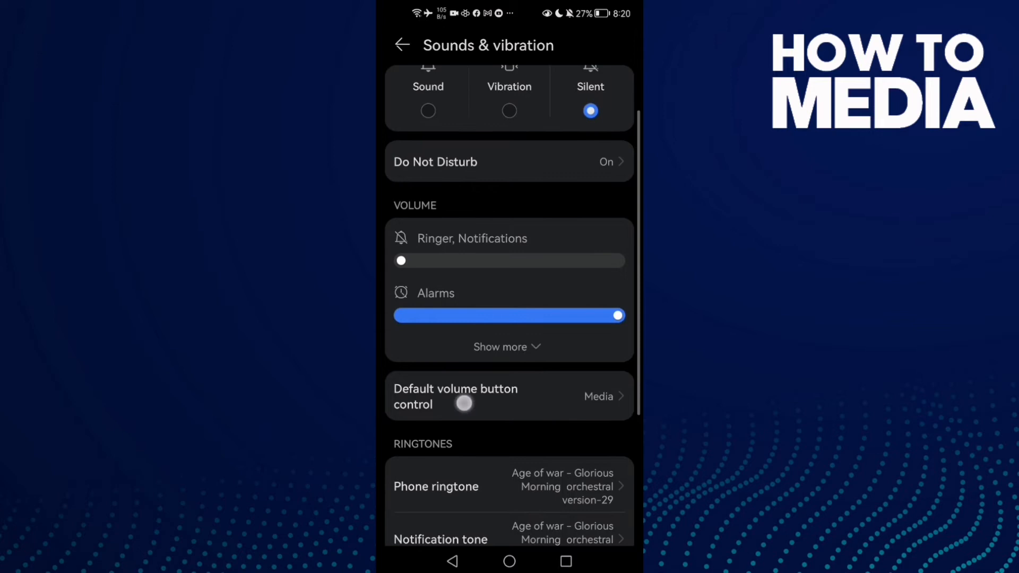
{"action": "scroll", "scroll_direction": "down", "scroll_amount": 3}
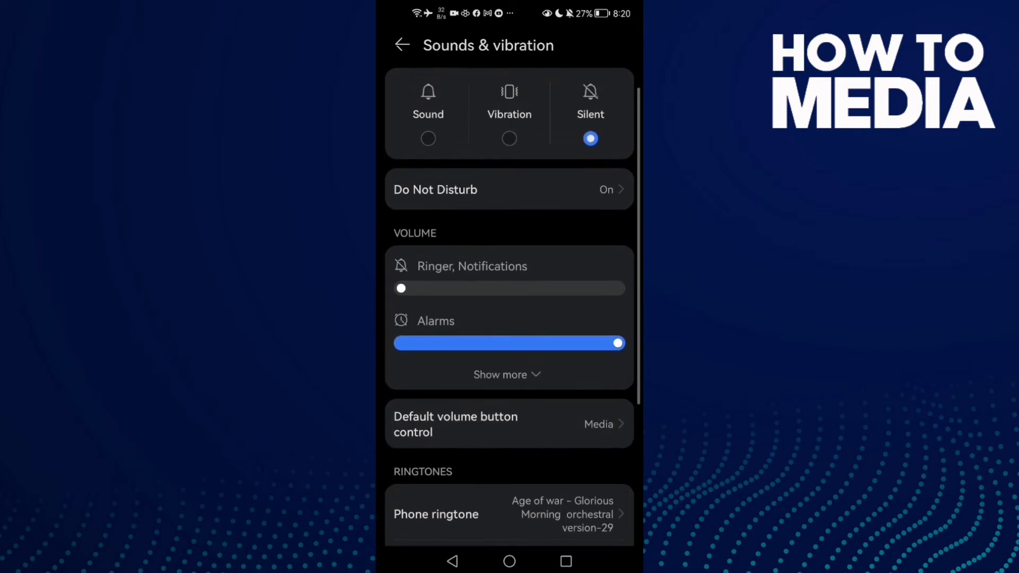